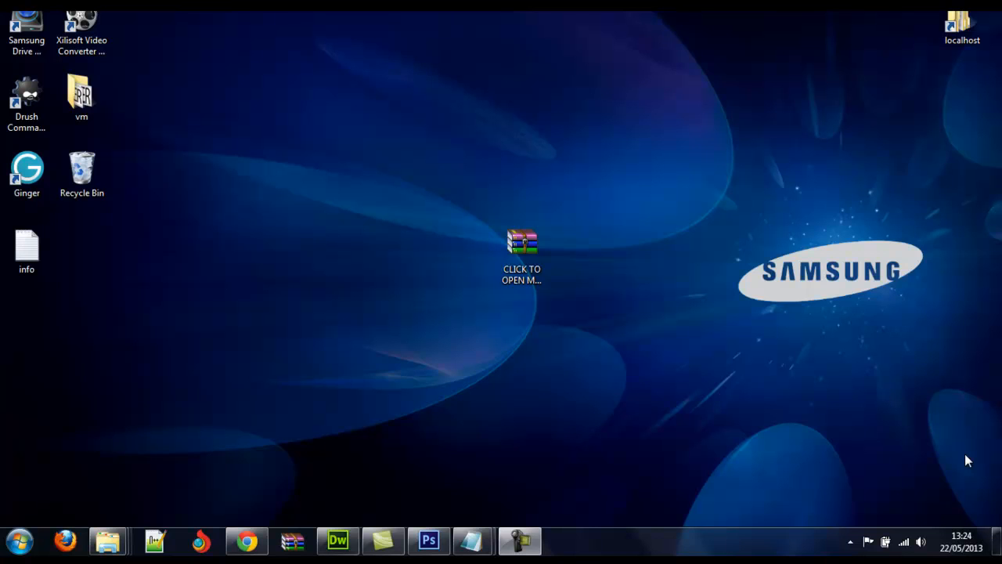
# Extract plg_jqueryeasy.zip from the theme archive's FIRST INSTALL ME PLEASE folder onto the desktop.
pyautogui.click(521, 251)
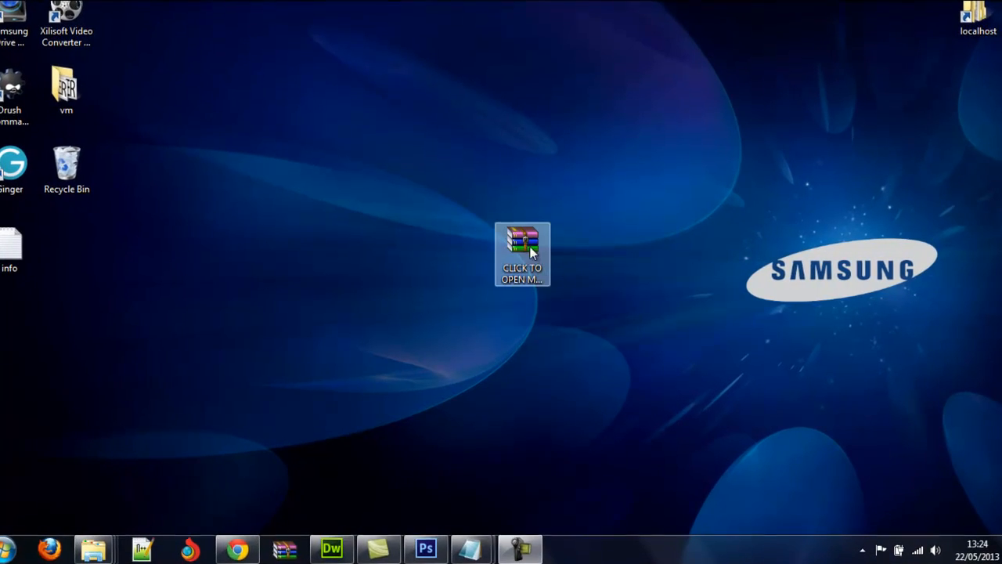
pyautogui.moveTo(523, 248)
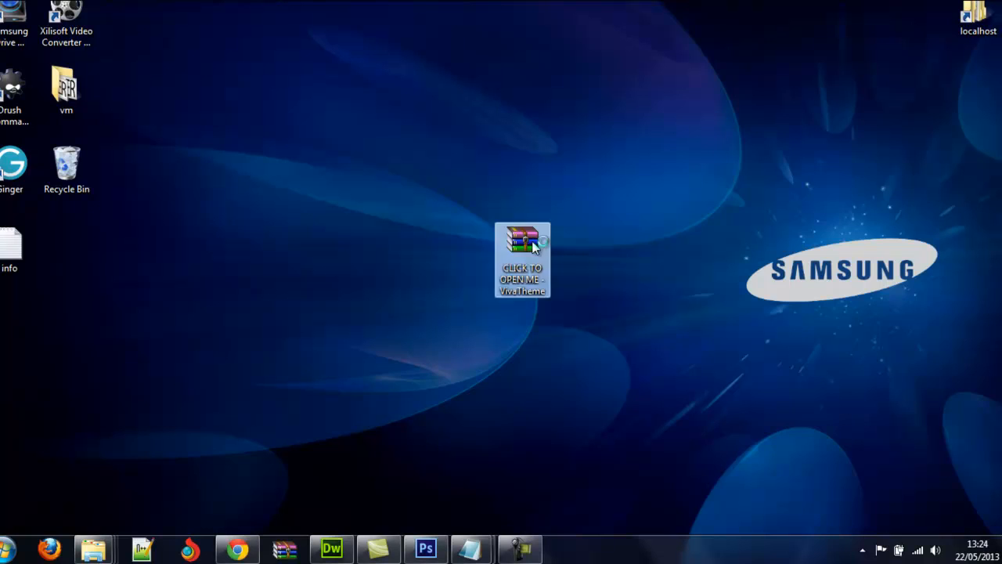
pyautogui.doubleClick(523, 248)
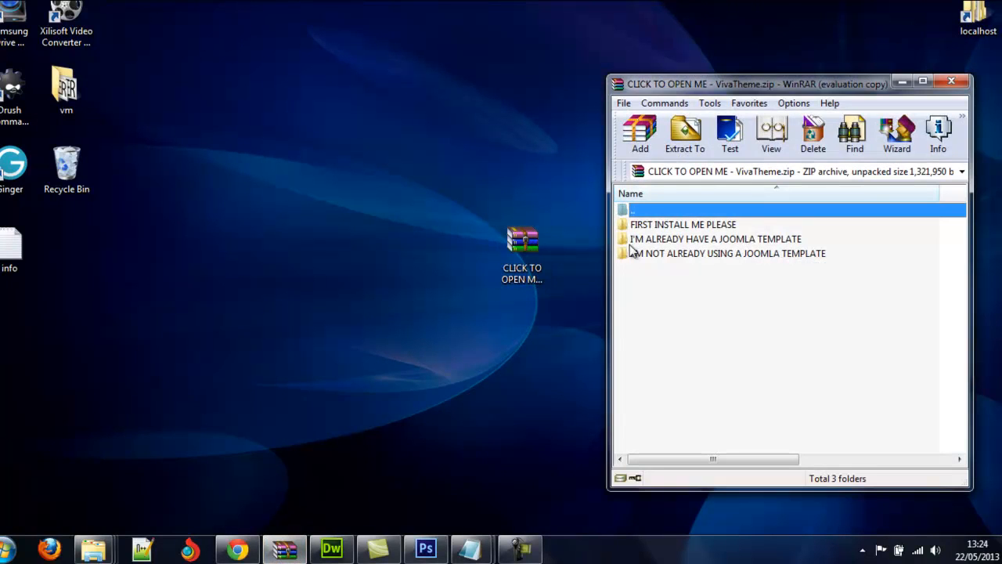
pyautogui.moveTo(642, 232)
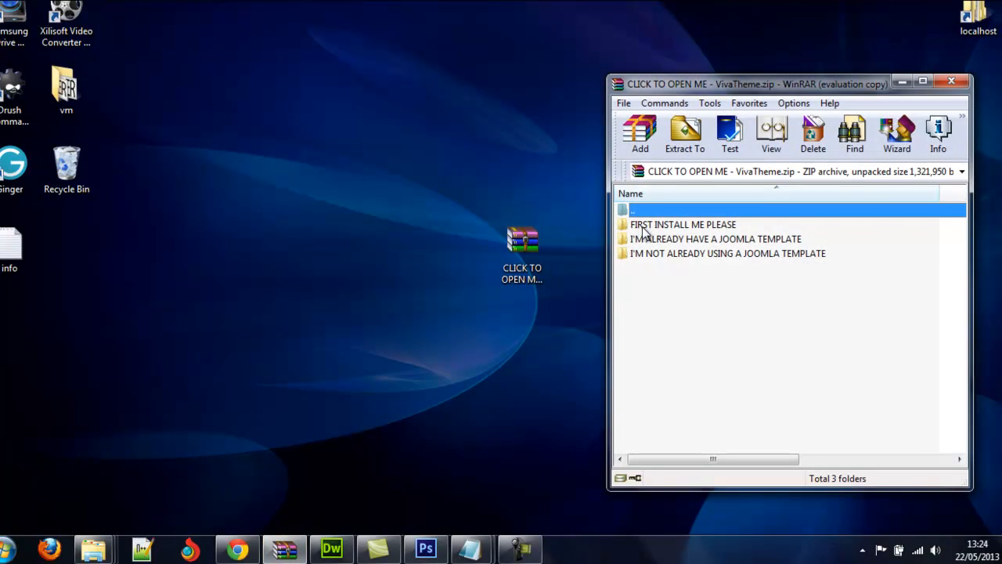
pyautogui.moveTo(702, 233)
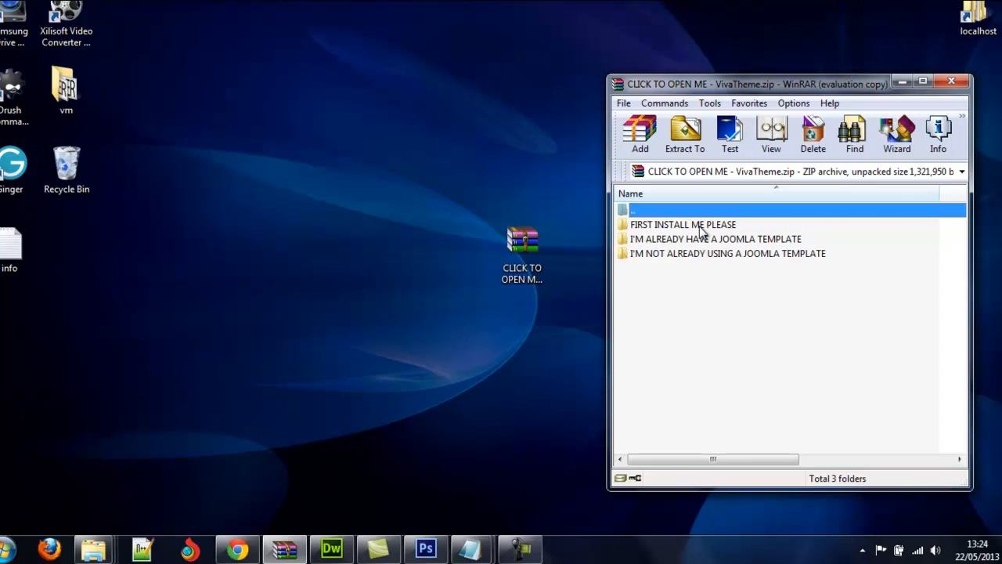
pyautogui.click(682, 226)
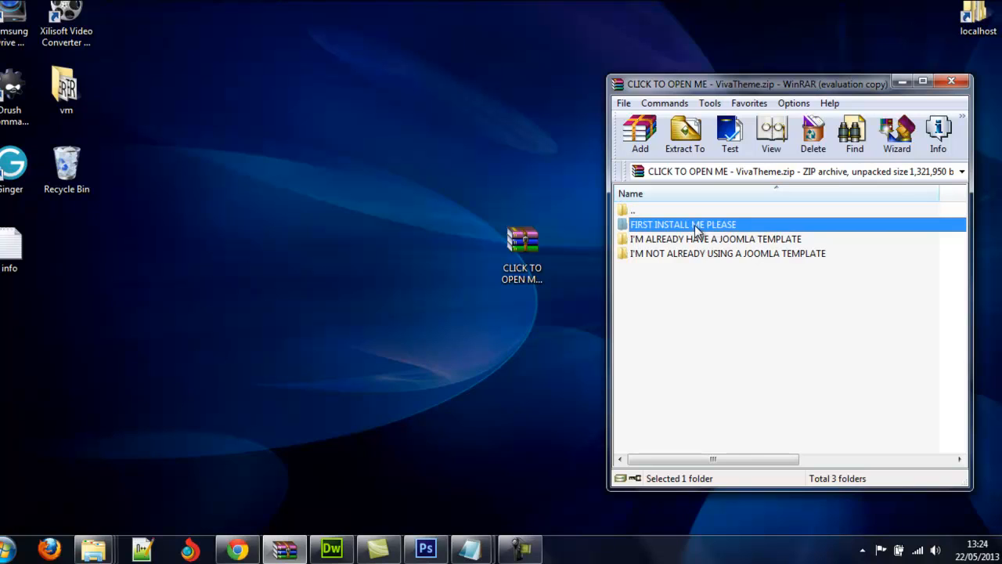
pyautogui.doubleClick(683, 226)
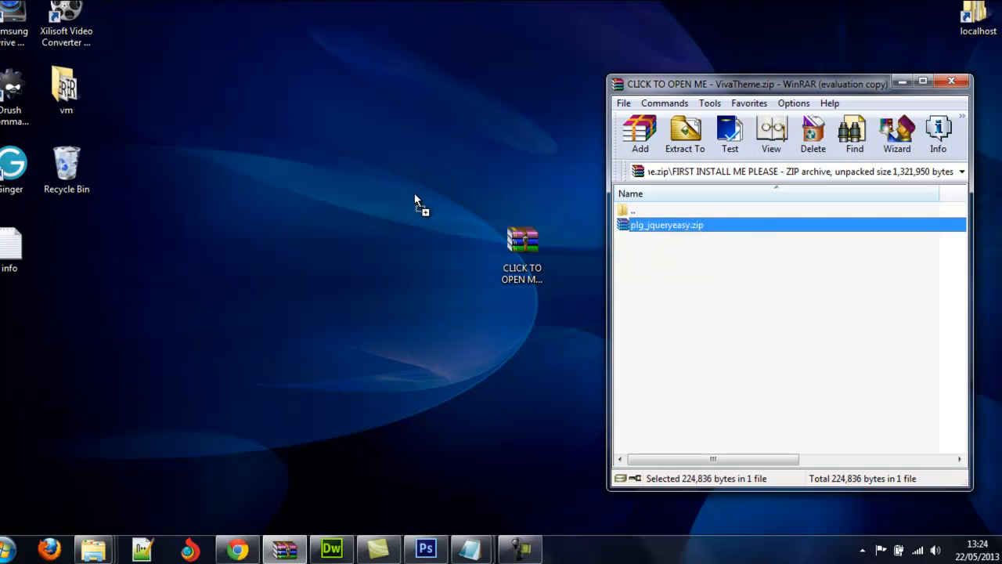
pyautogui.click(952, 85)
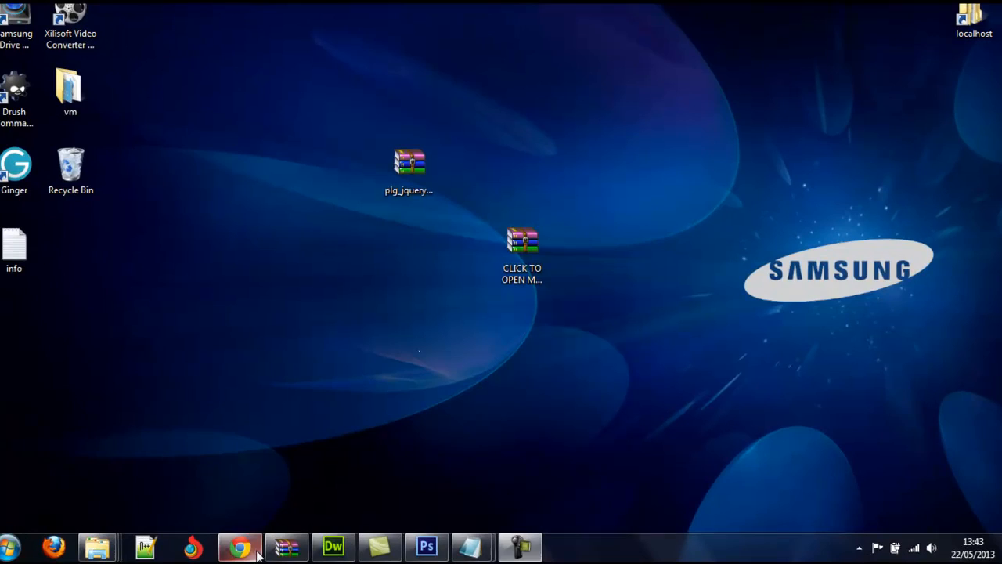
# Bring the Joomla administrator forward and go to Extensions > Extension Manager's install page.
pyautogui.click(238, 545)
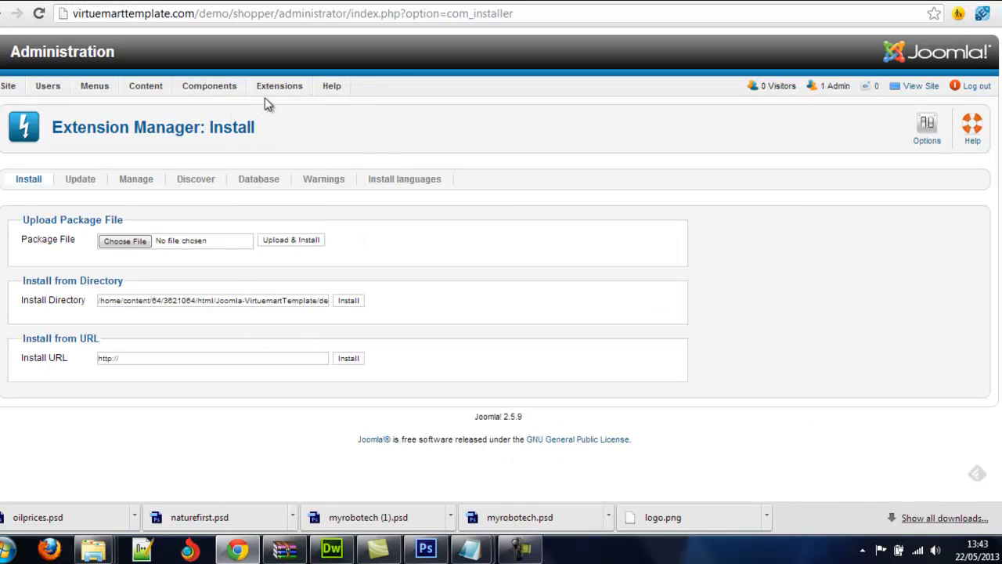
pyautogui.click(278, 84)
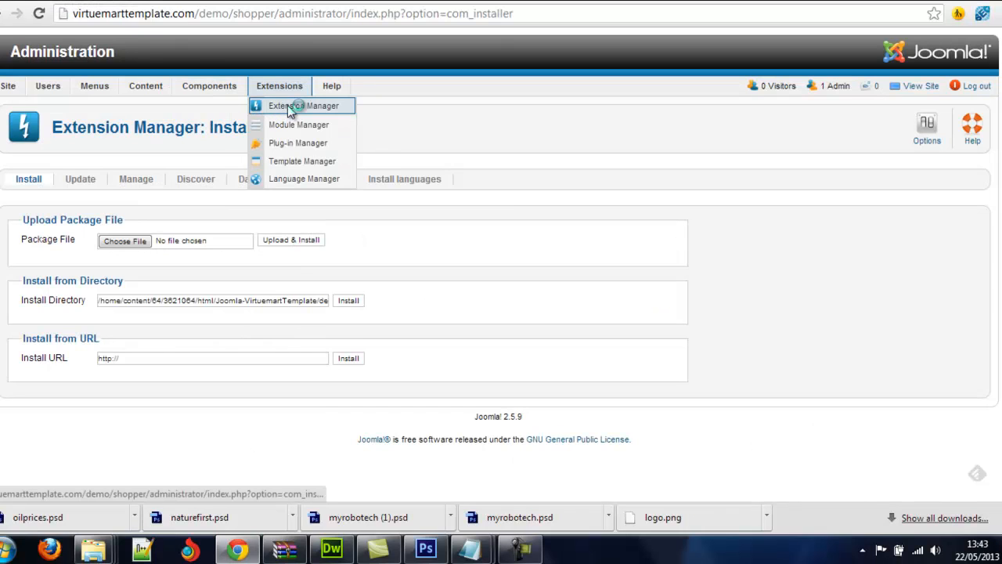
pyautogui.click(304, 107)
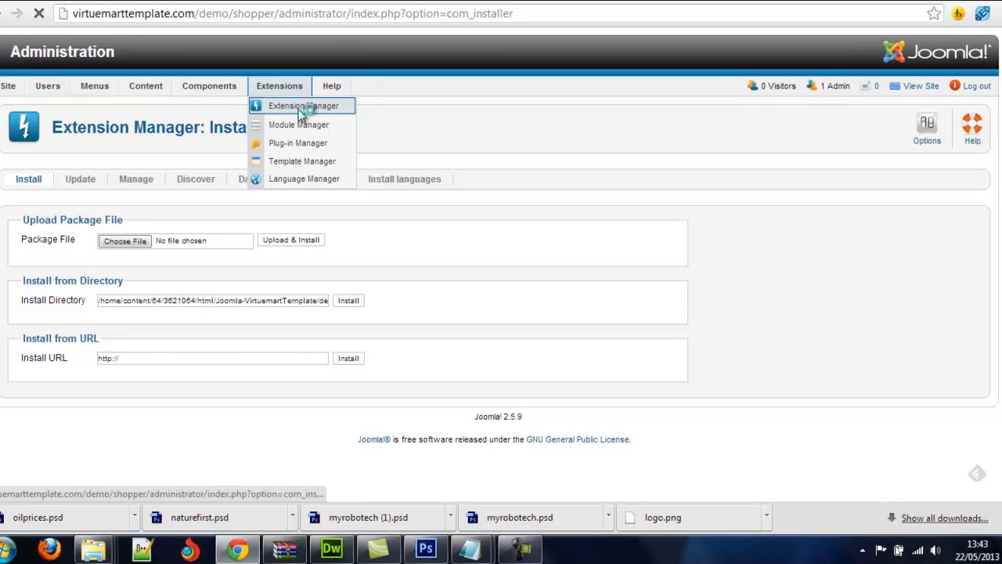
pyautogui.click(302, 107)
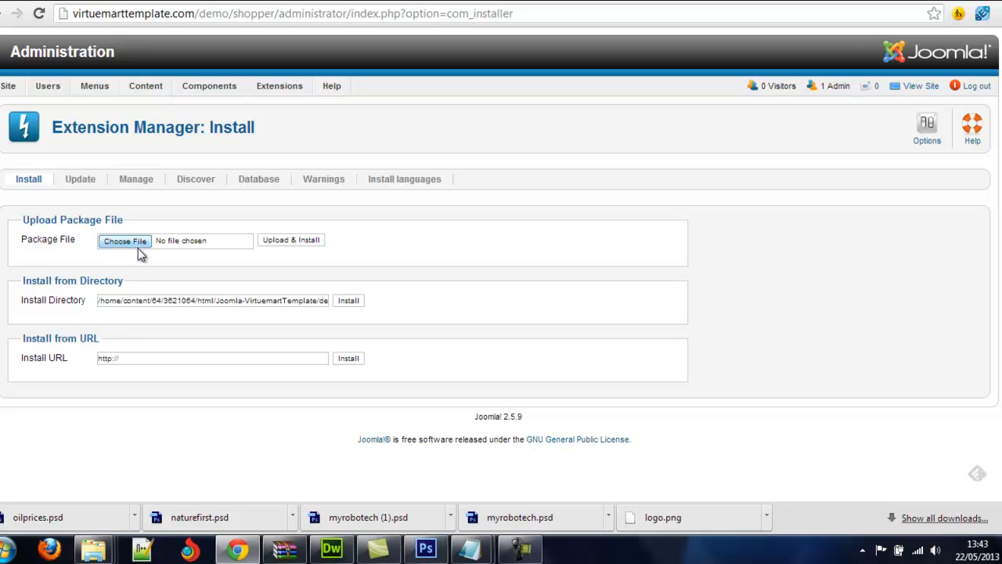
# Choose the plg_jqueryeasy package on the desktop as the extension file to upload.
pyautogui.click(125, 242)
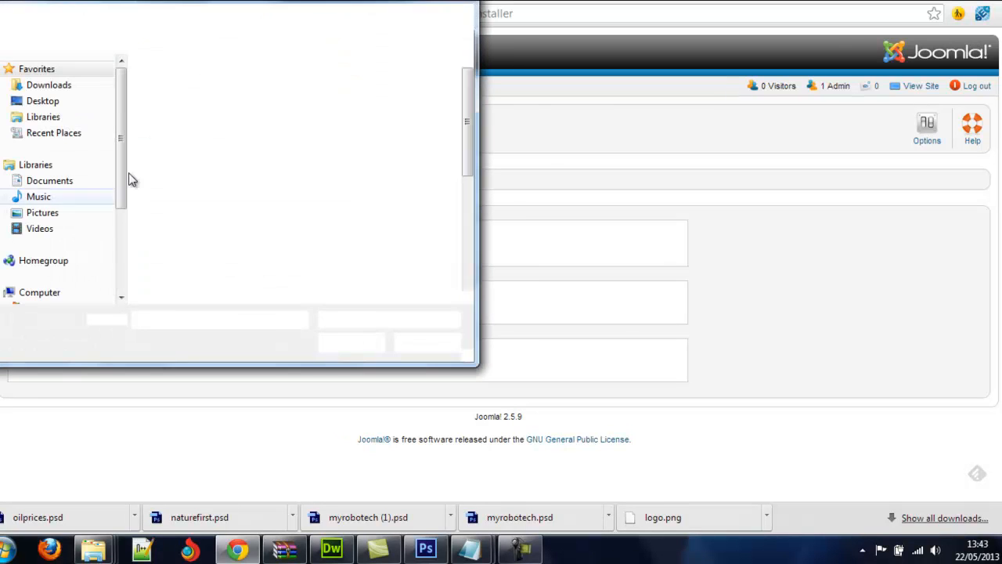
pyautogui.click(43, 100)
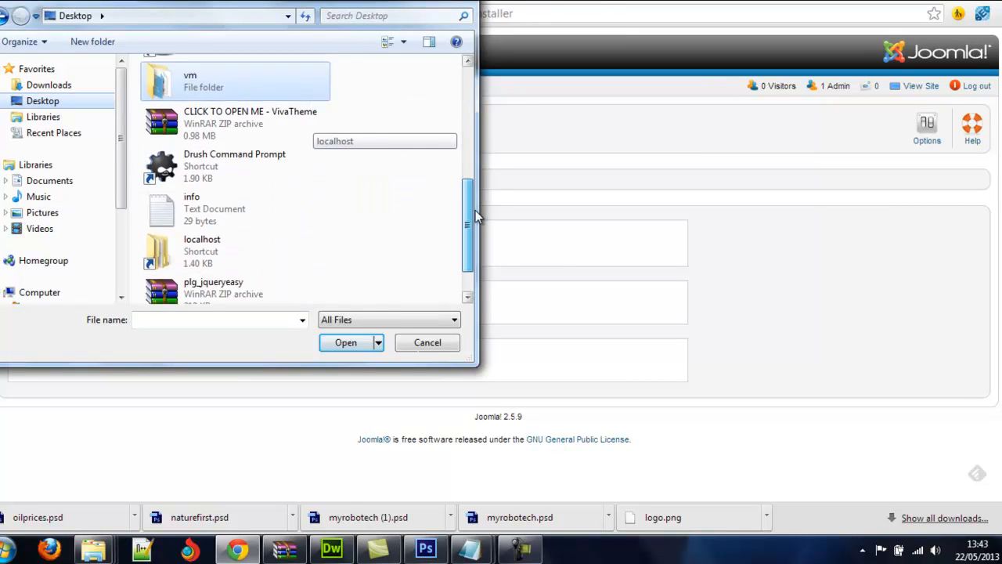
pyautogui.click(234, 235)
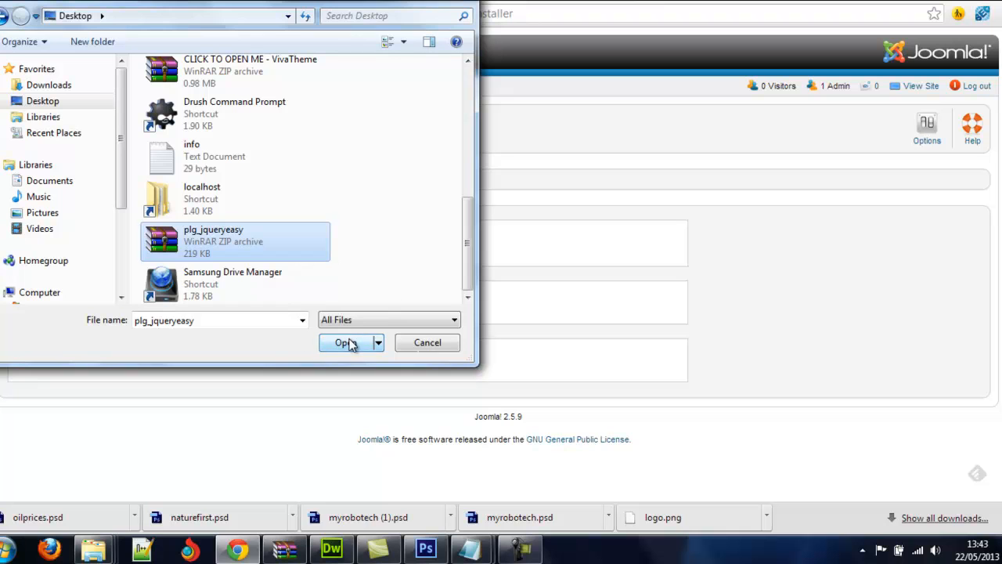
pyautogui.click(343, 342)
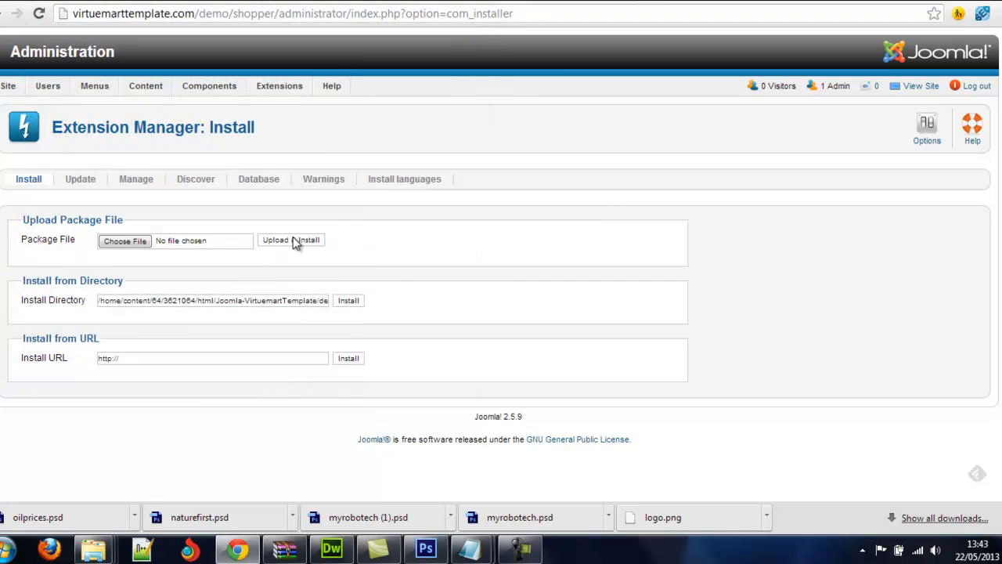
# Upload and install the package so Joomla reports jQuery Easy 1.5.0 installed successfully.
pyautogui.click(292, 240)
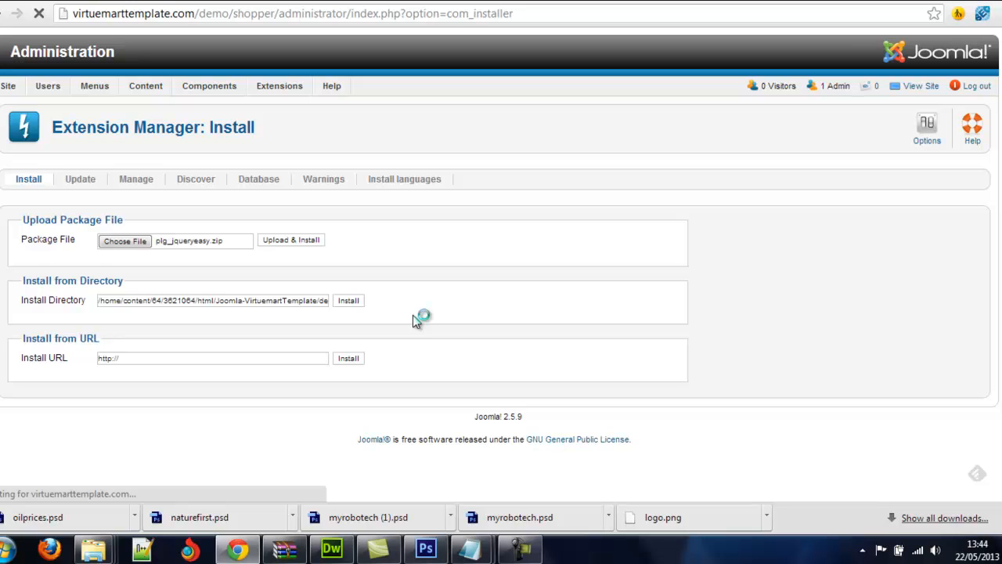
pyautogui.click(291, 240)
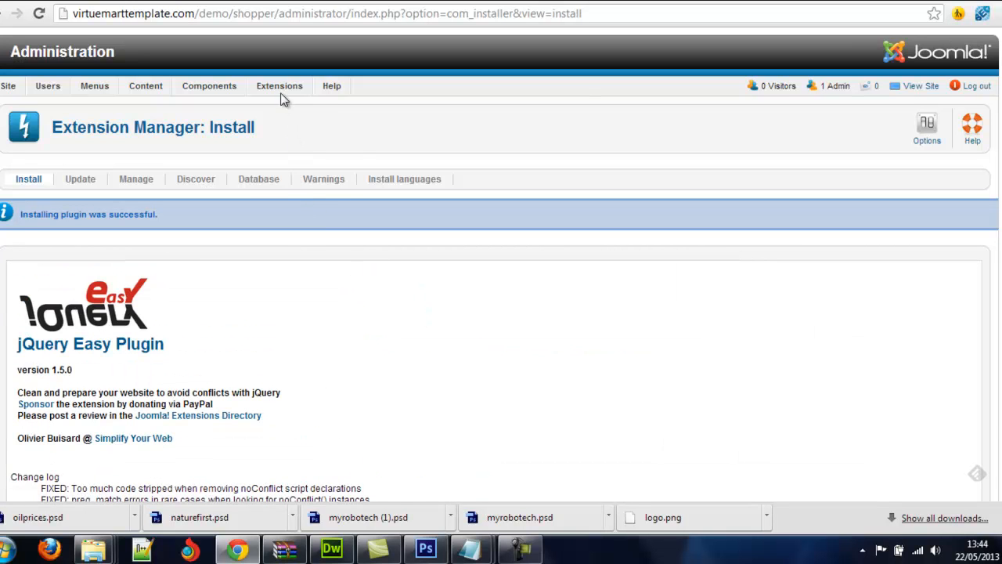
# In the Plug-in Manager, filter to system plugins and bring up the jQuery Easy plugin's settings.
pyautogui.click(279, 85)
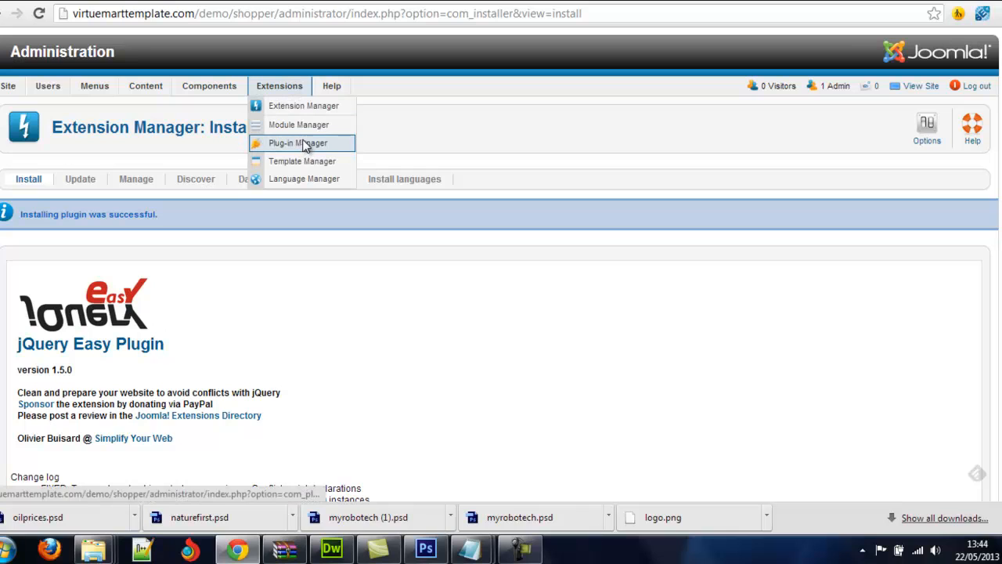
pyautogui.click(297, 143)
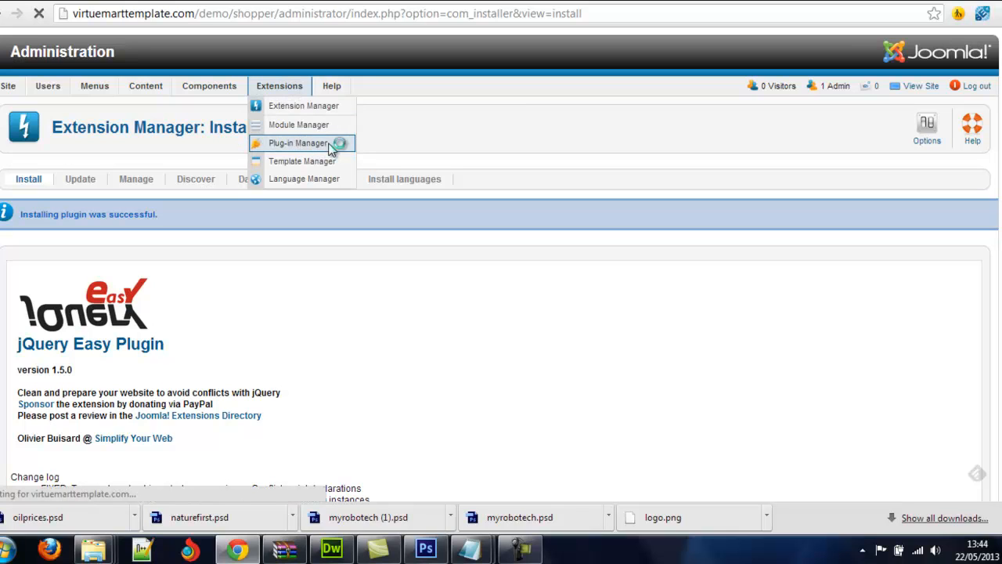
pyautogui.click(298, 143)
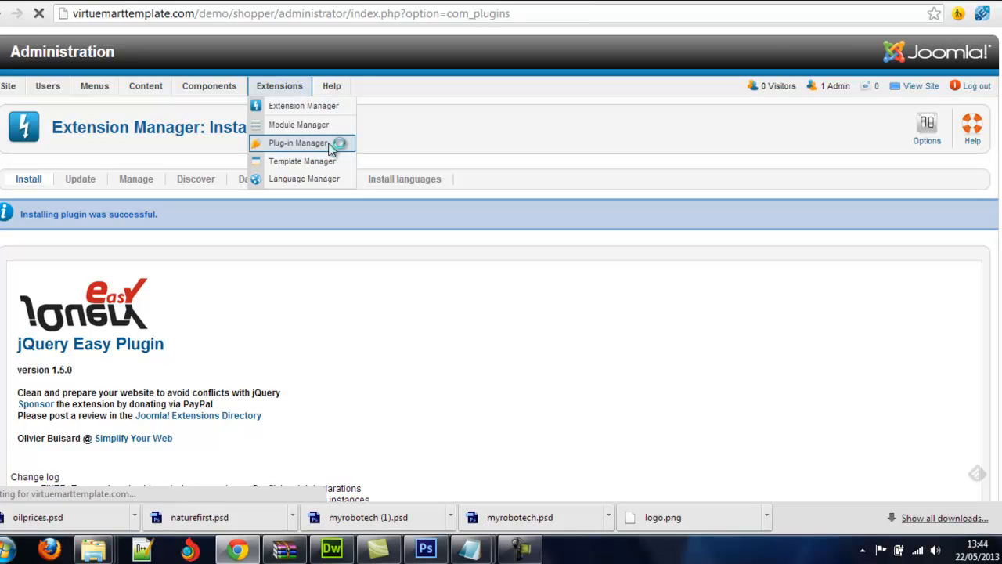
pyautogui.click(298, 142)
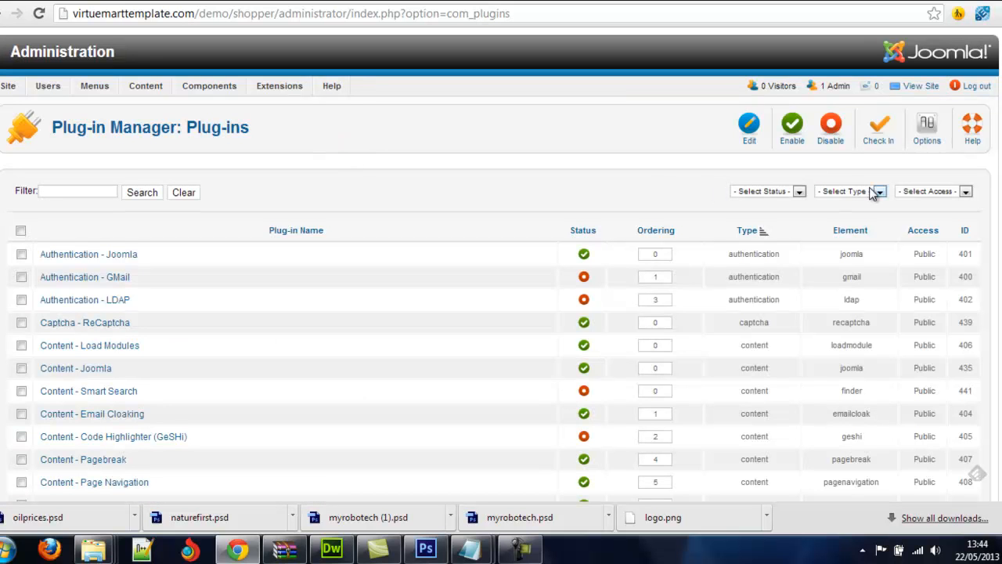
pyautogui.click(849, 191)
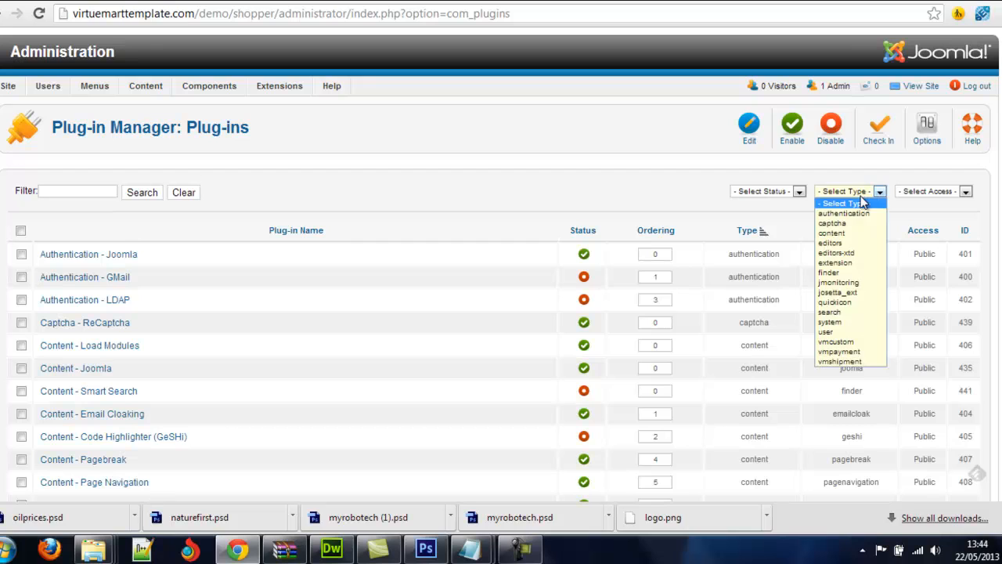
pyautogui.moveTo(852, 323)
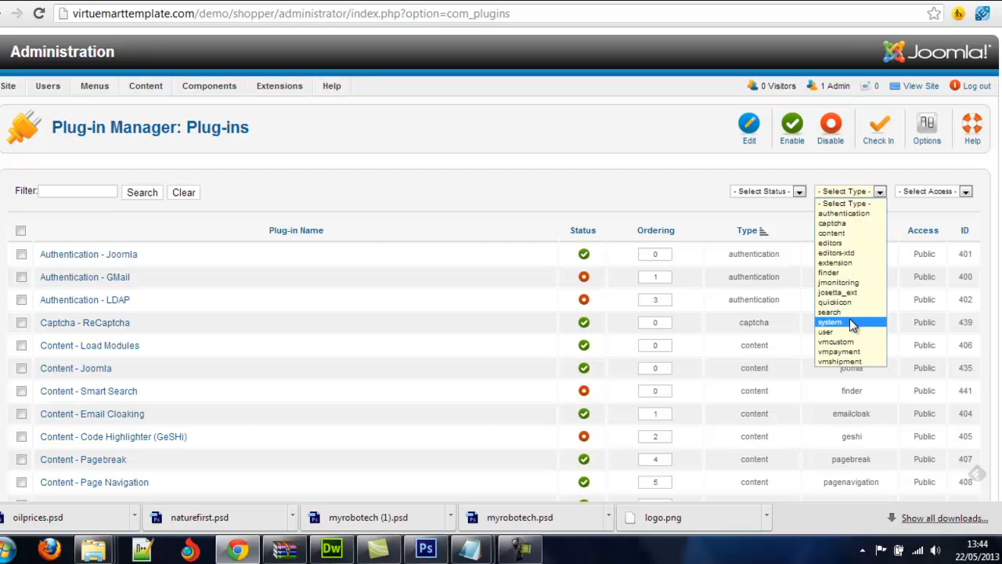
pyautogui.click(830, 322)
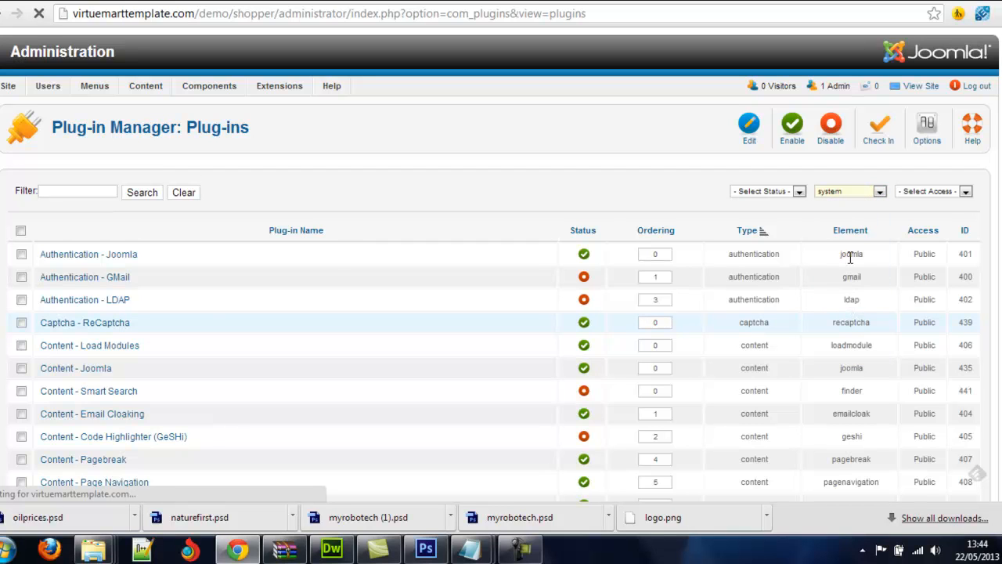
pyautogui.click(848, 191)
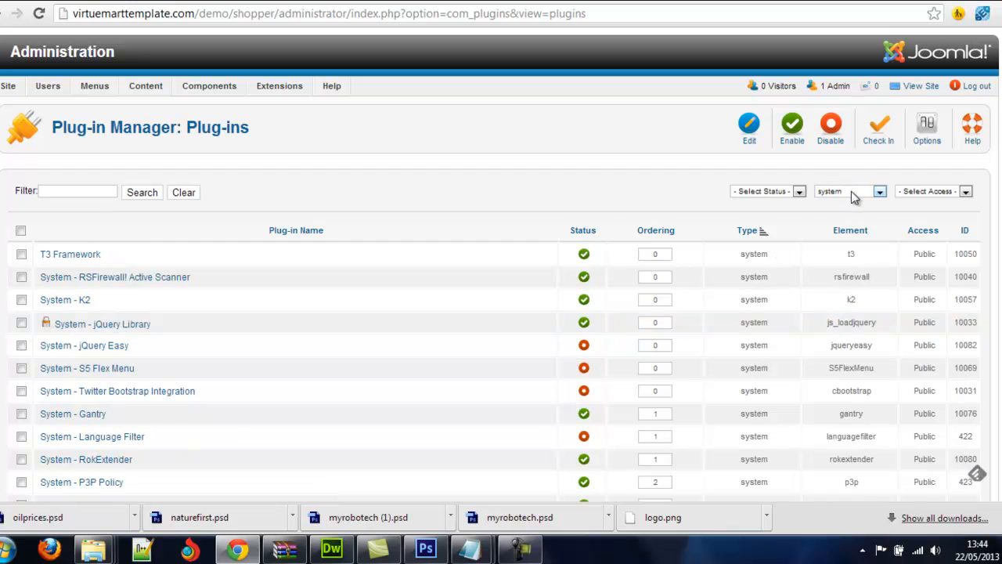
pyautogui.moveTo(113, 352)
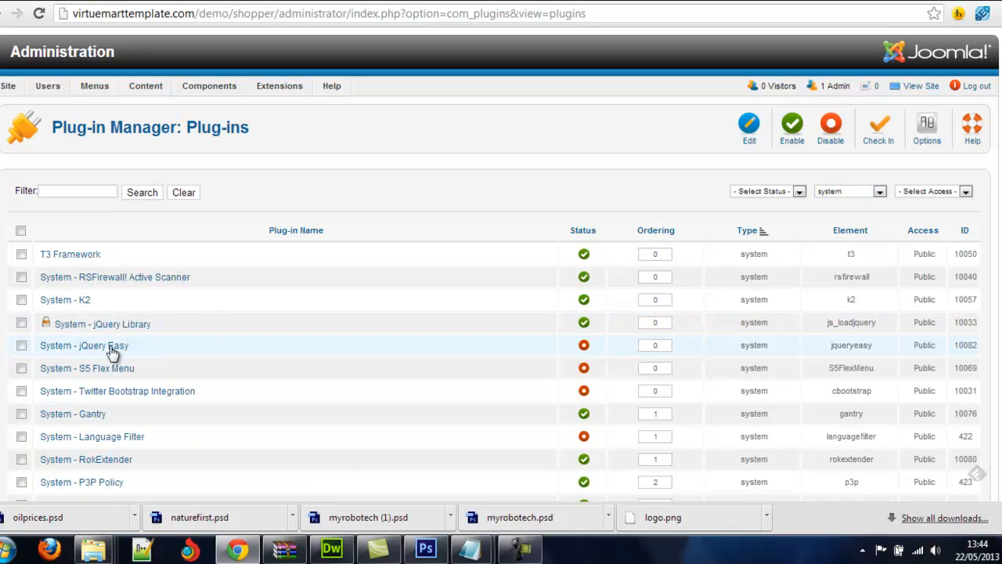
pyautogui.click(85, 345)
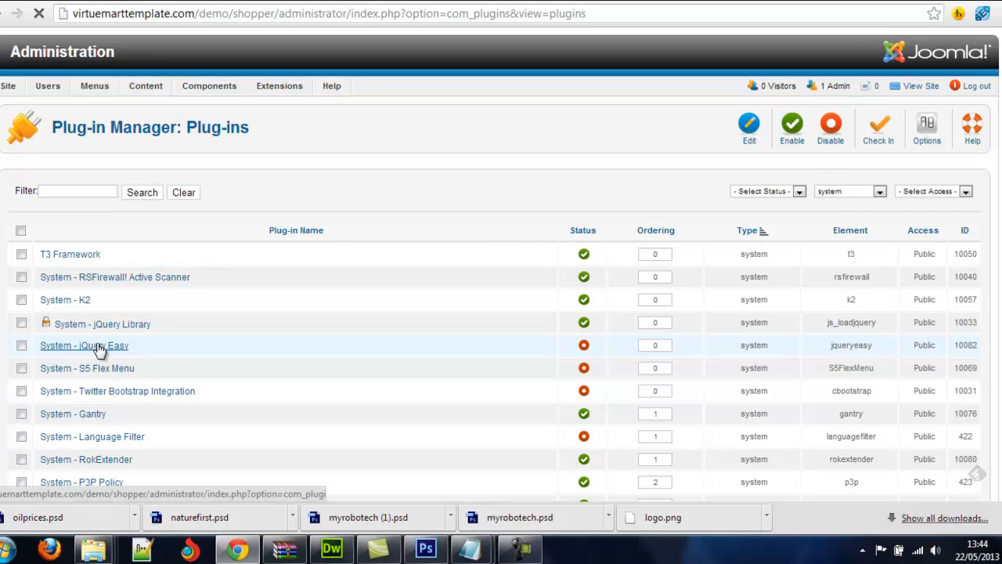
pyautogui.click(85, 346)
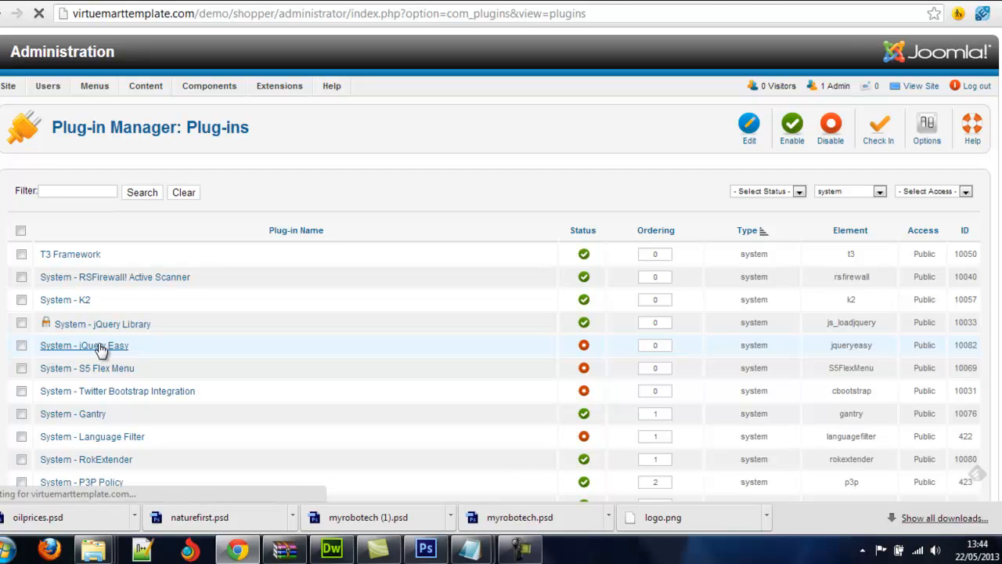
pyautogui.click(84, 346)
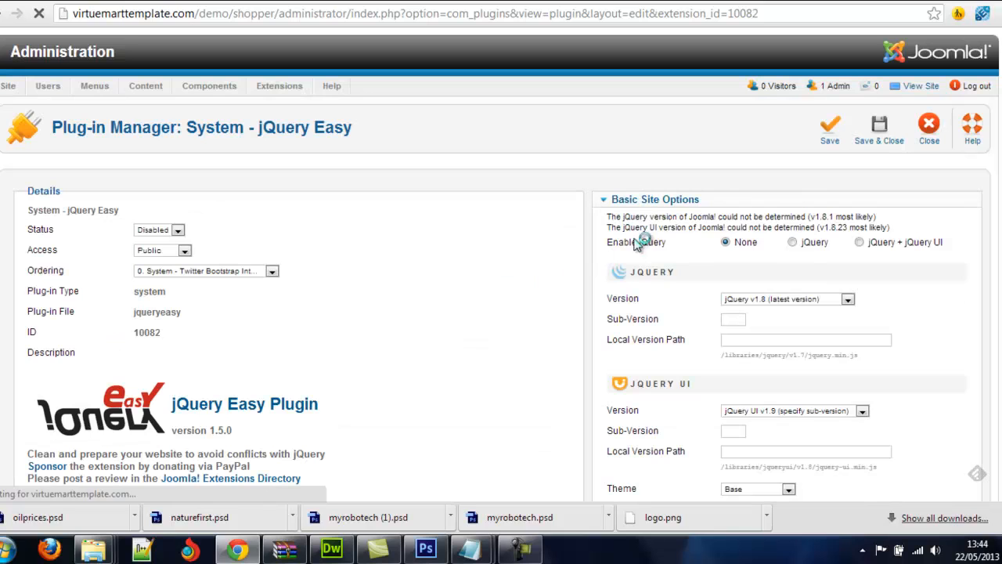
# Set Enable jQuery to jQuery + jQuery UI, status Enabled, and save and close the plugin.
pyautogui.click(858, 241)
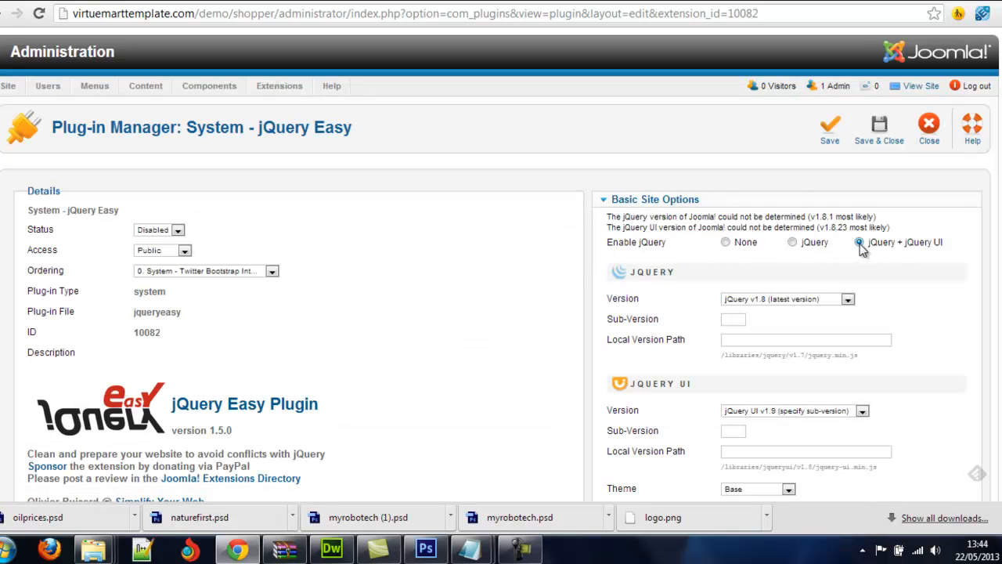
pyautogui.click(160, 228)
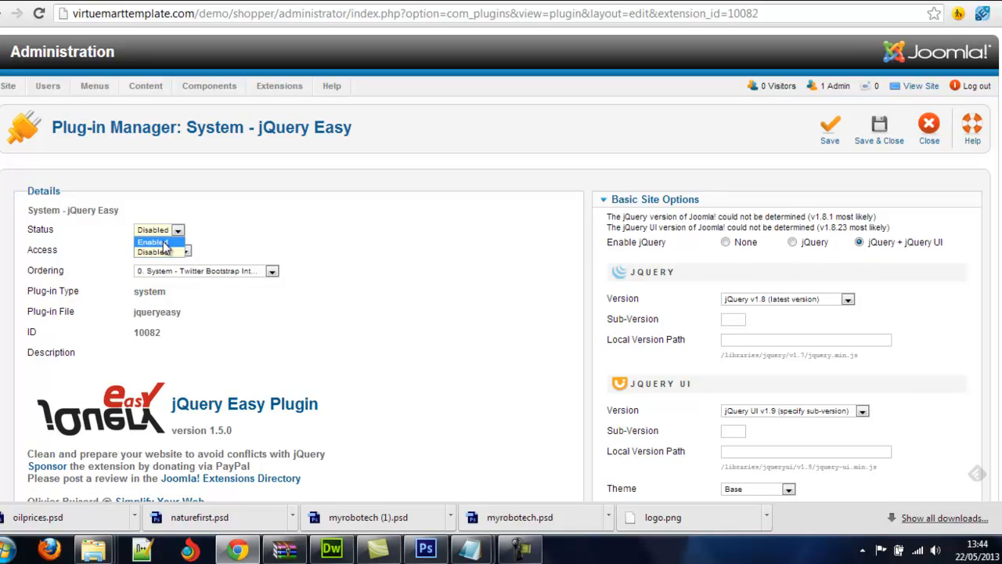
pyautogui.click(150, 241)
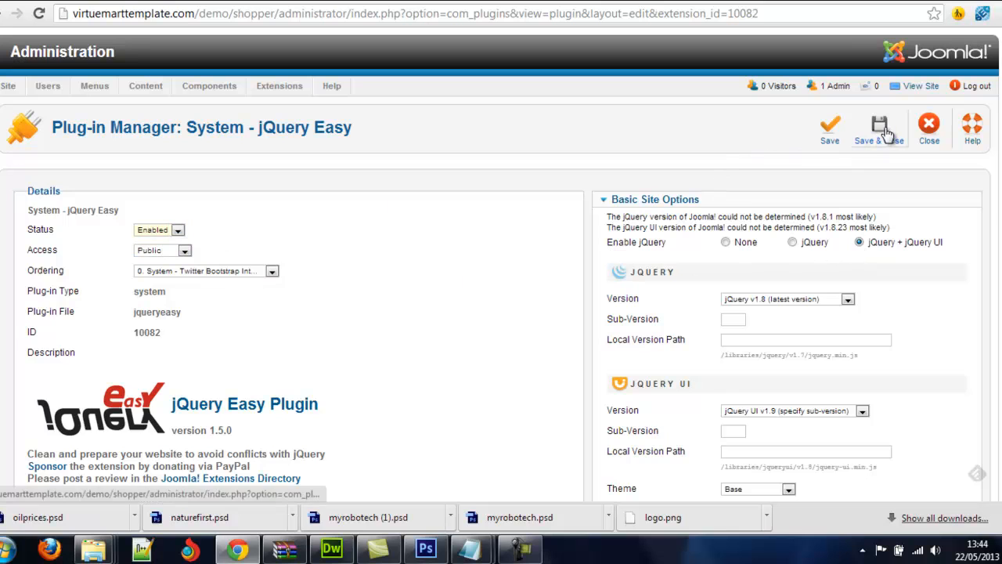
pyautogui.click(880, 125)
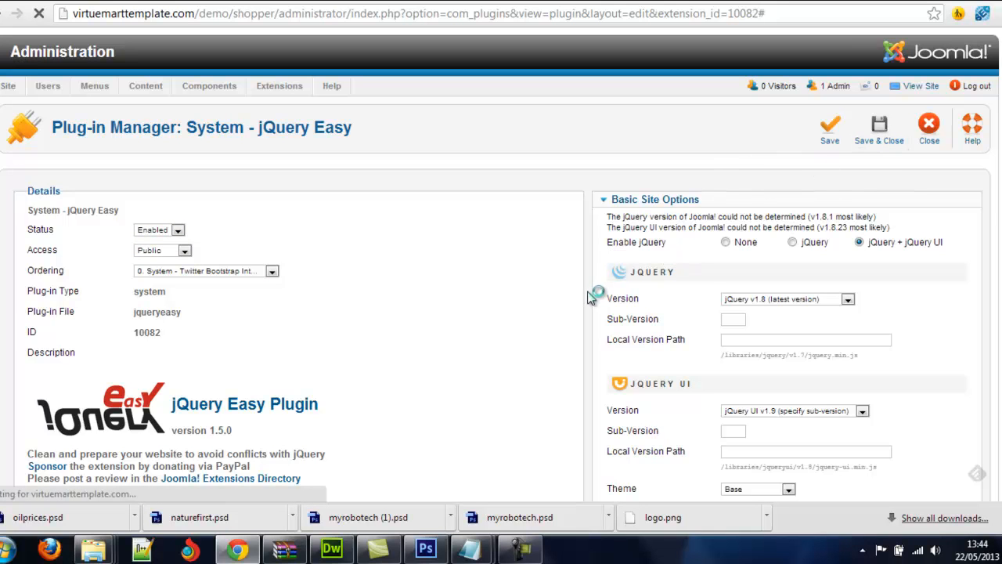
pyautogui.click(929, 124)
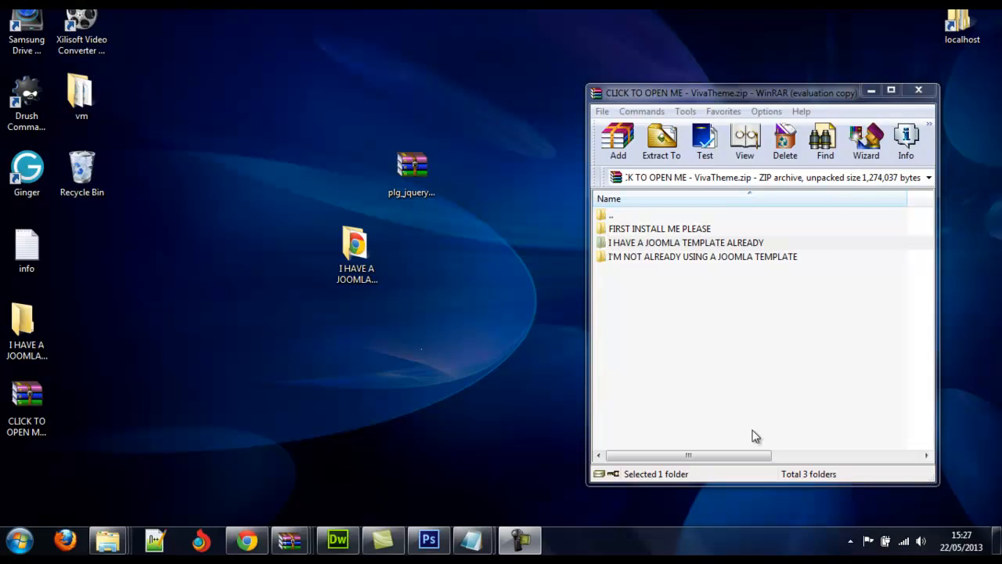
pyautogui.moveTo(664, 280)
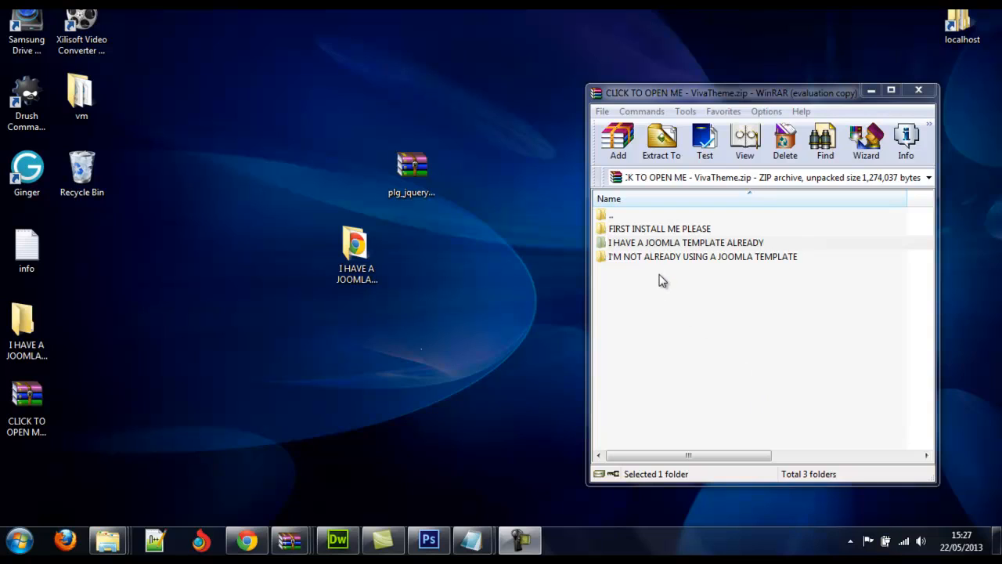
pyautogui.moveTo(667, 285)
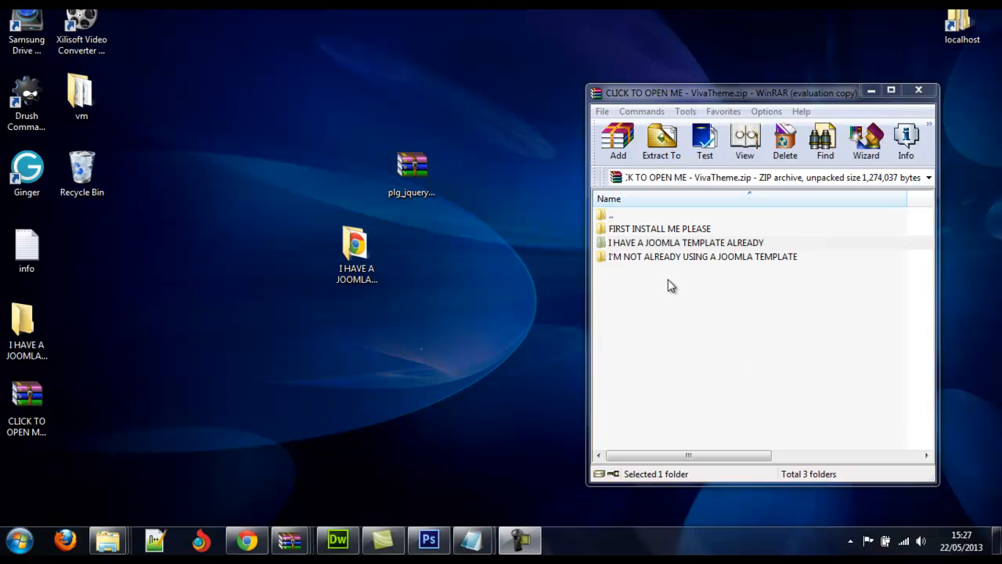
pyautogui.moveTo(675, 286)
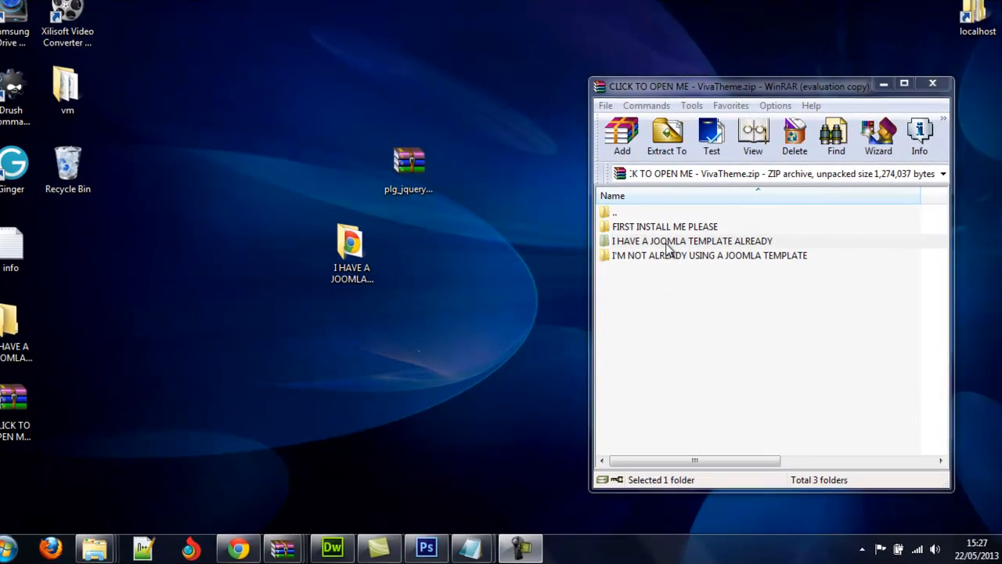
# Select the I HAVE A JOOMLA TEMPLATE ALREADY folder in WinRAR and switch over to Dreamweaver.
pyautogui.click(693, 241)
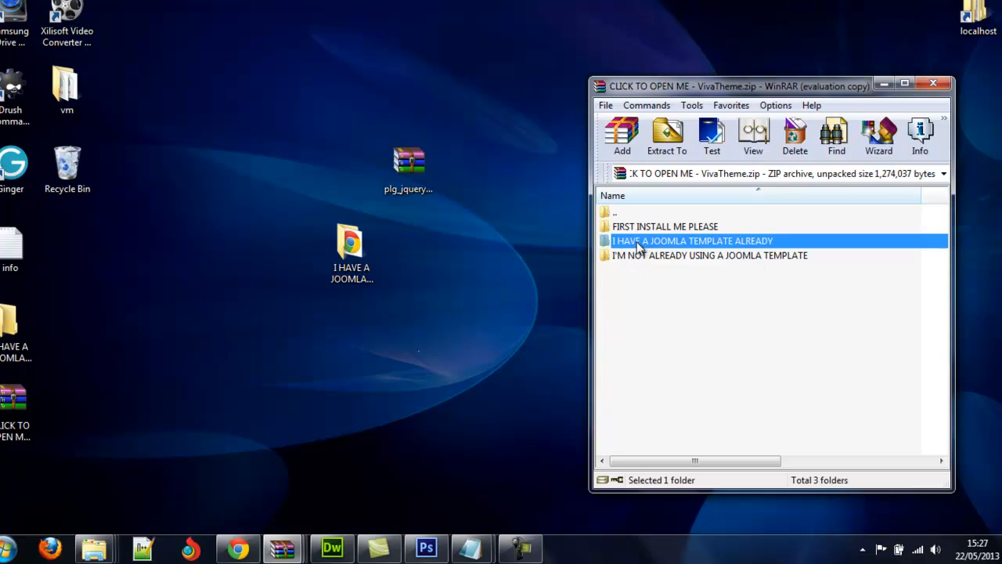
pyautogui.click(350, 247)
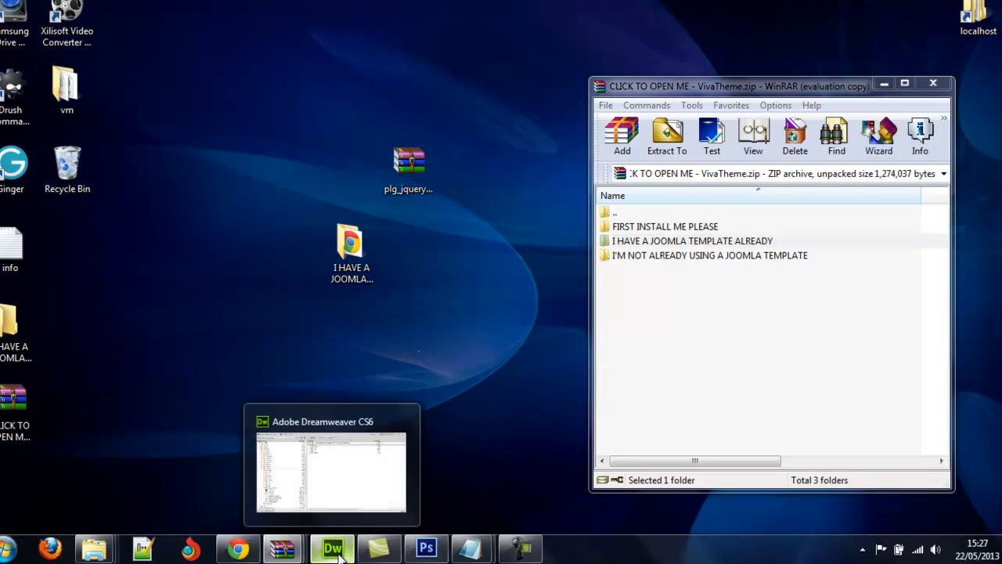
pyautogui.click(332, 545)
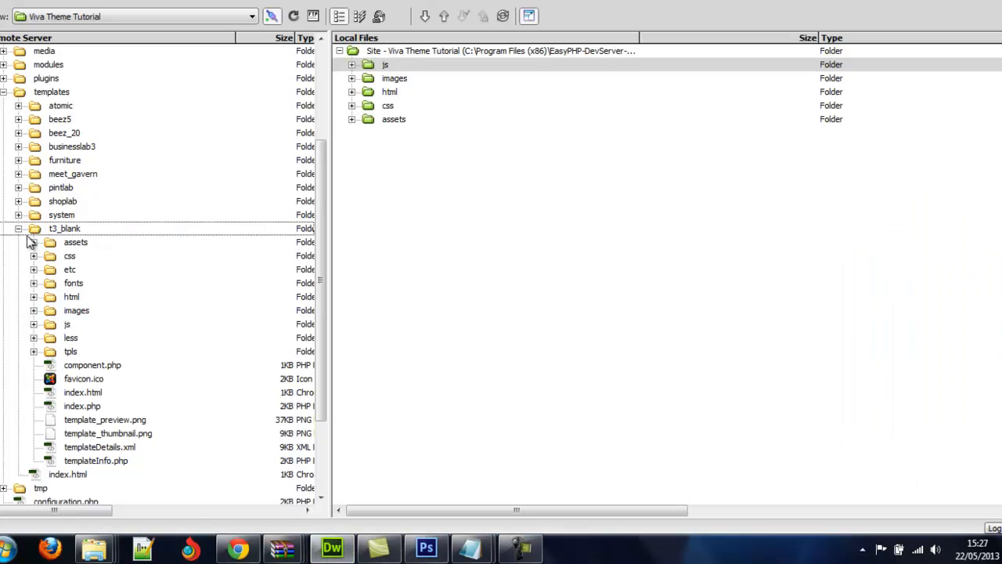
# In the Remote Server pane, expand templates and reveal the contents of the t3_blank folder.
pyautogui.click(19, 229)
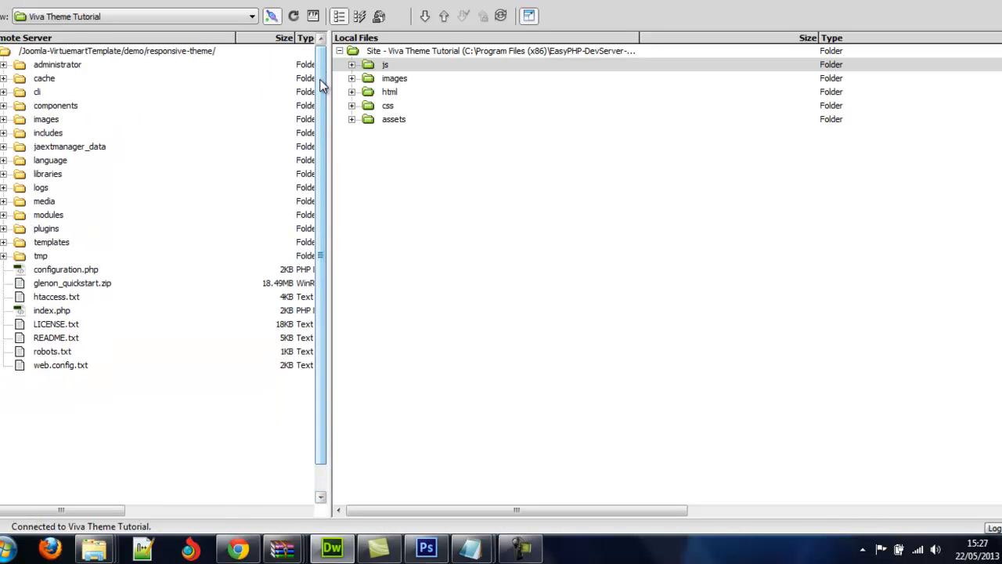
pyautogui.click(44, 78)
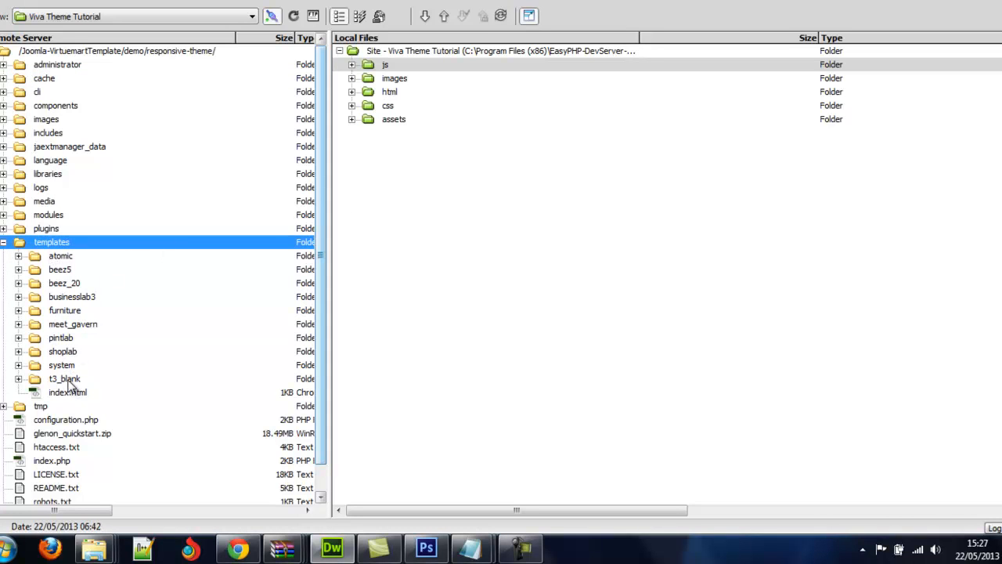
pyautogui.click(64, 377)
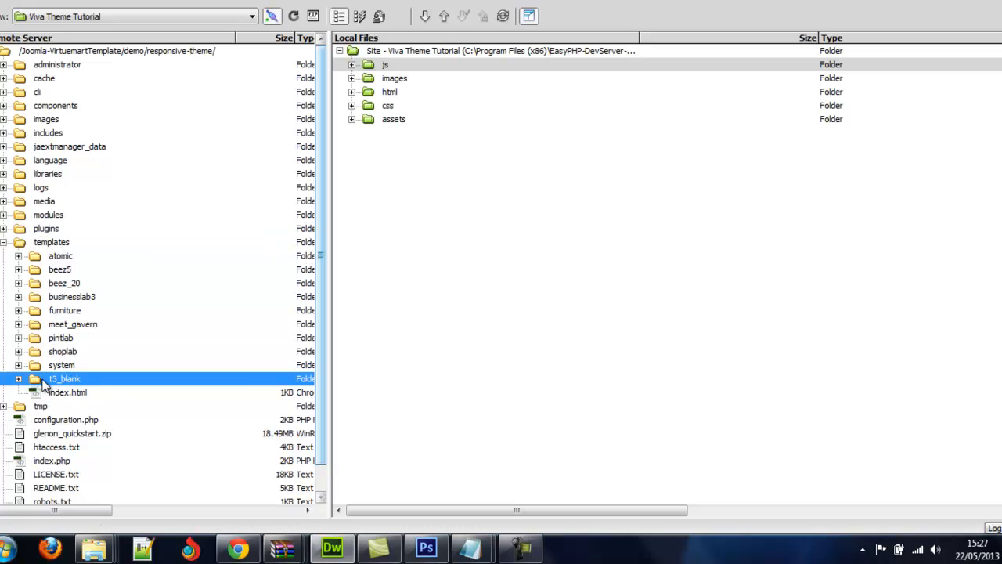
pyautogui.click(18, 378)
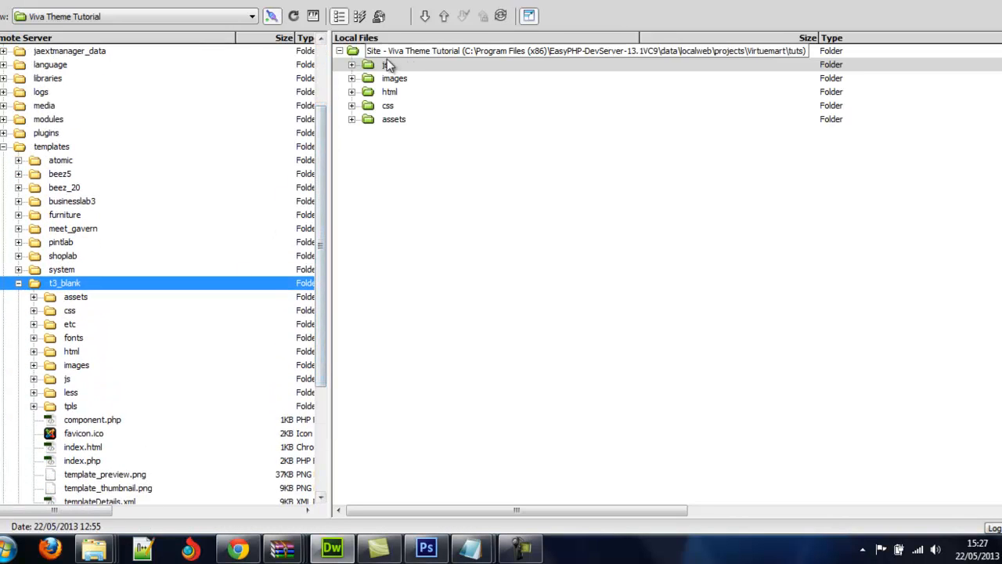
pyautogui.click(385, 64)
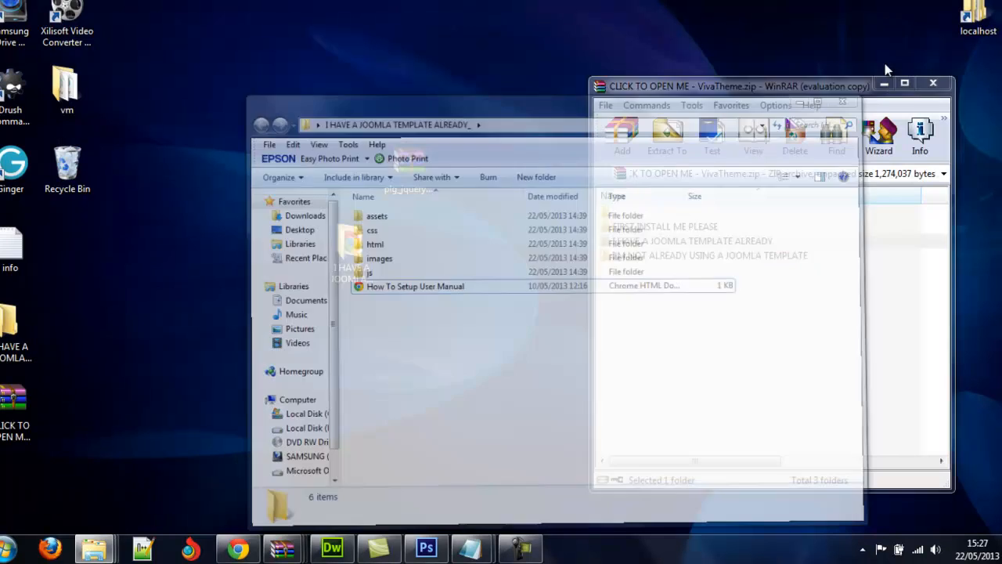
pyautogui.click(692, 241)
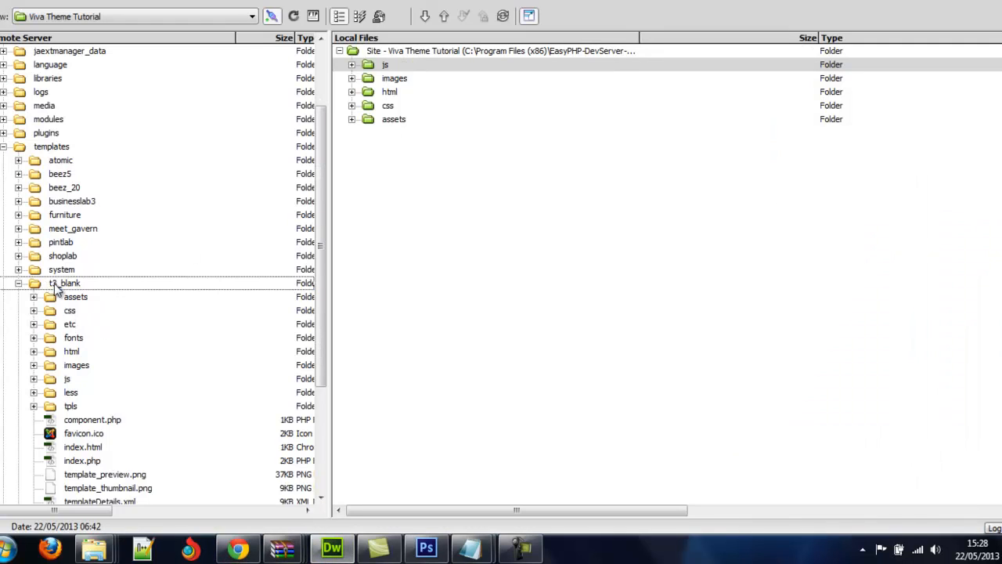
pyautogui.click(66, 282)
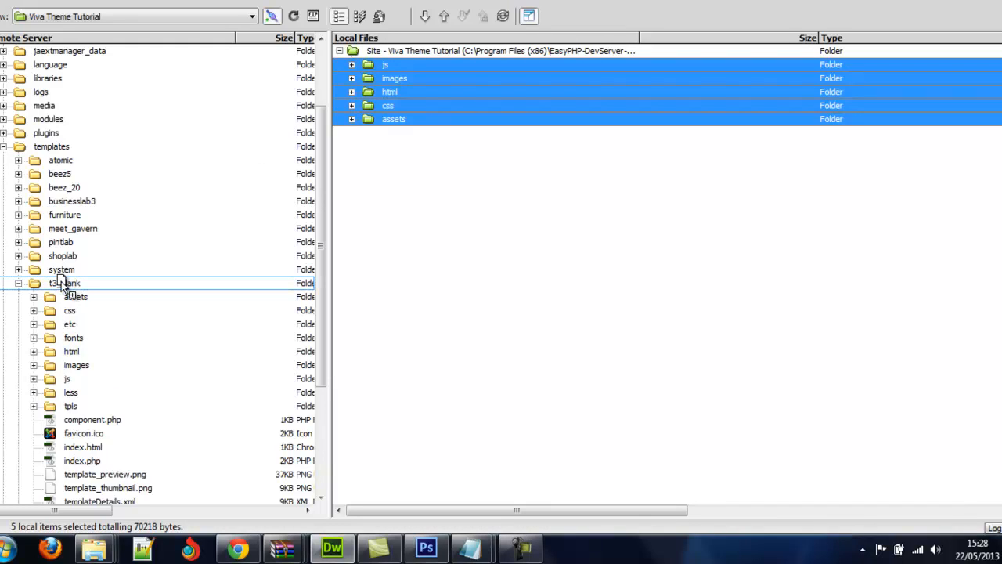
pyautogui.moveTo(65, 288)
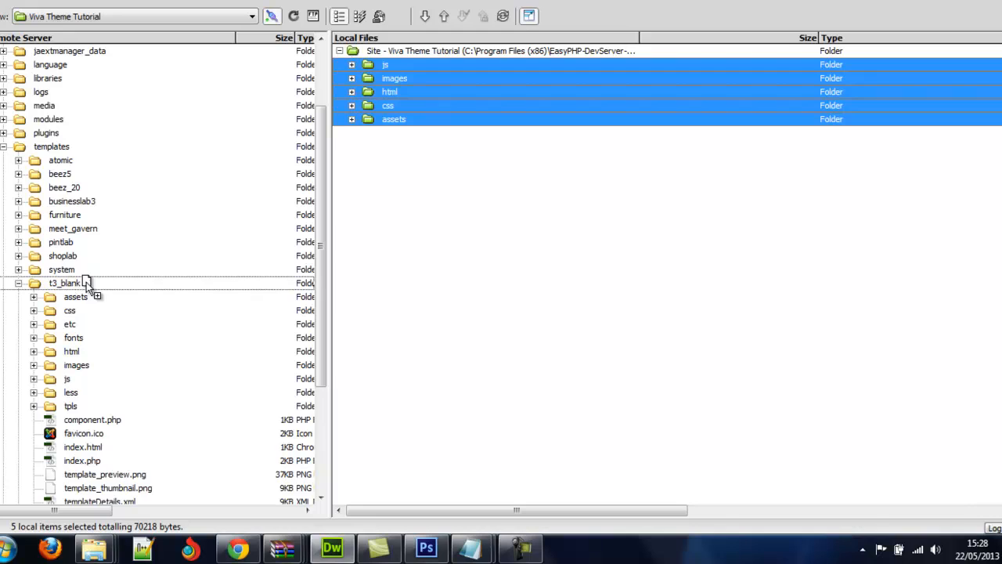
# Drag the local js, images, html, css and assets folders onto remote t3_blank to upload them.
pyautogui.click(66, 282)
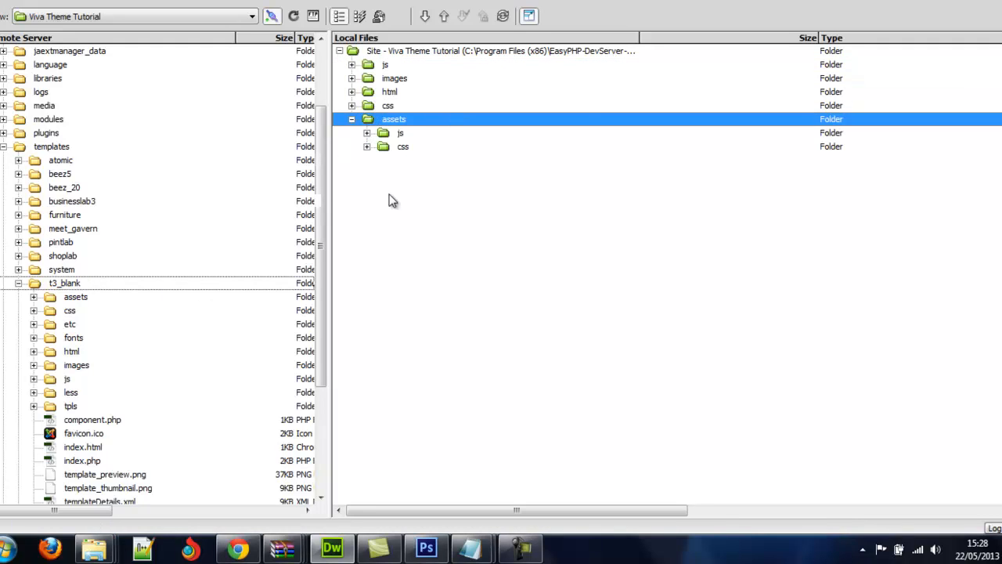
pyautogui.click(350, 119)
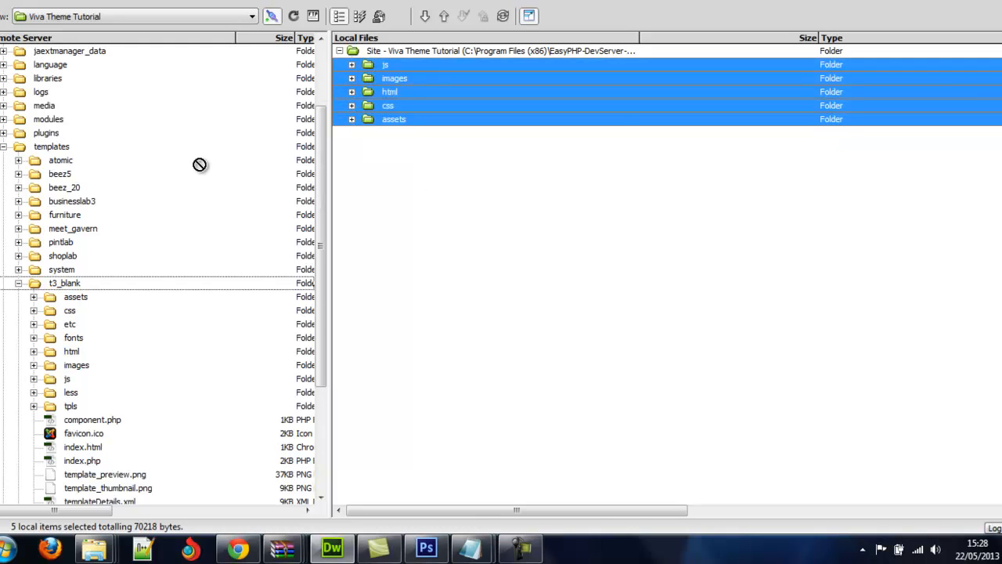
pyautogui.click(64, 282)
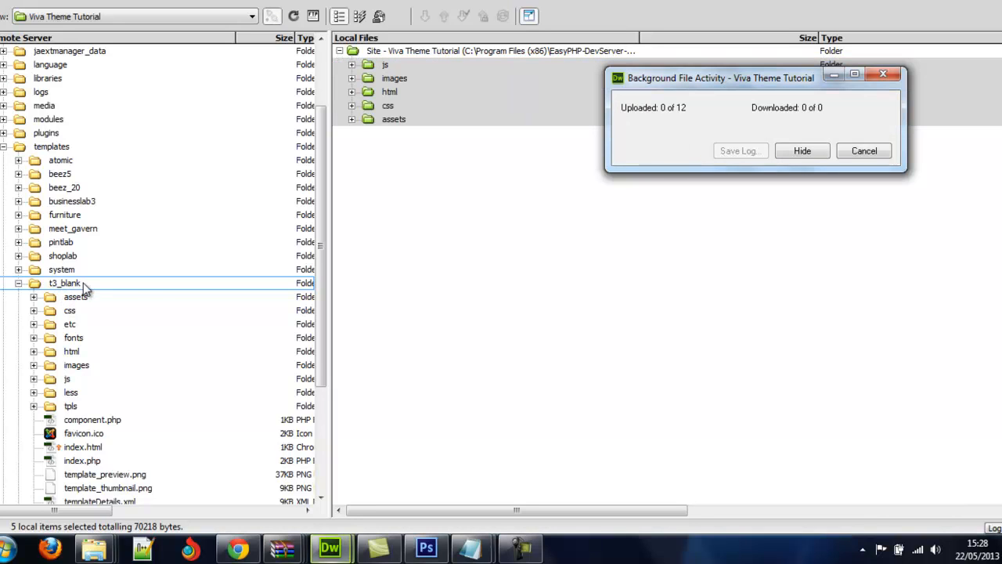
pyautogui.moveTo(817, 204)
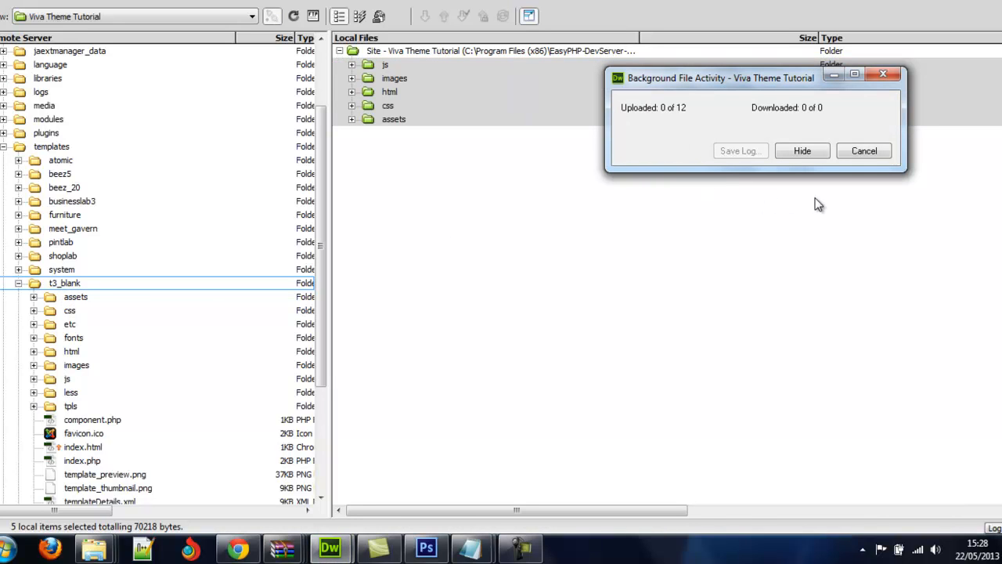